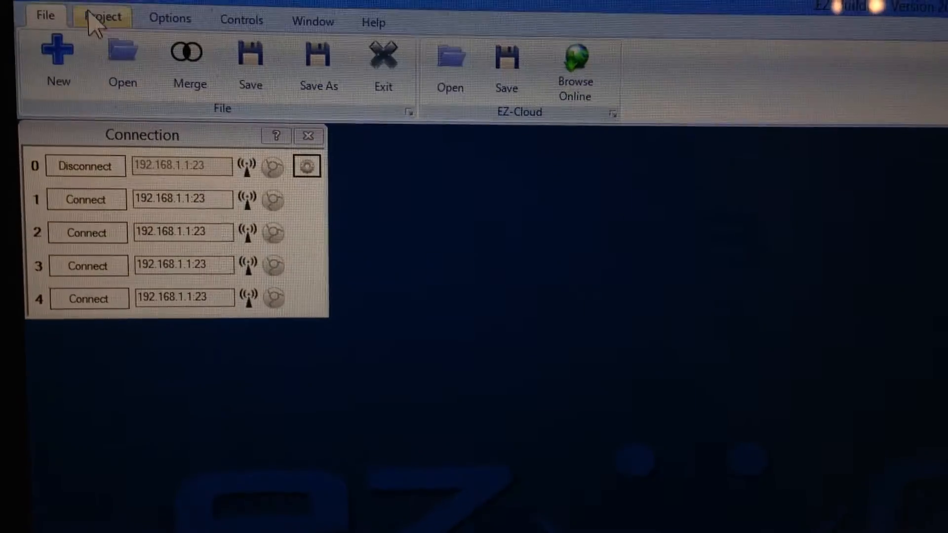
# Add a Custom Movement control from the Project tab and cancel its Movement Script Config dialog
pyautogui.click(102, 17)
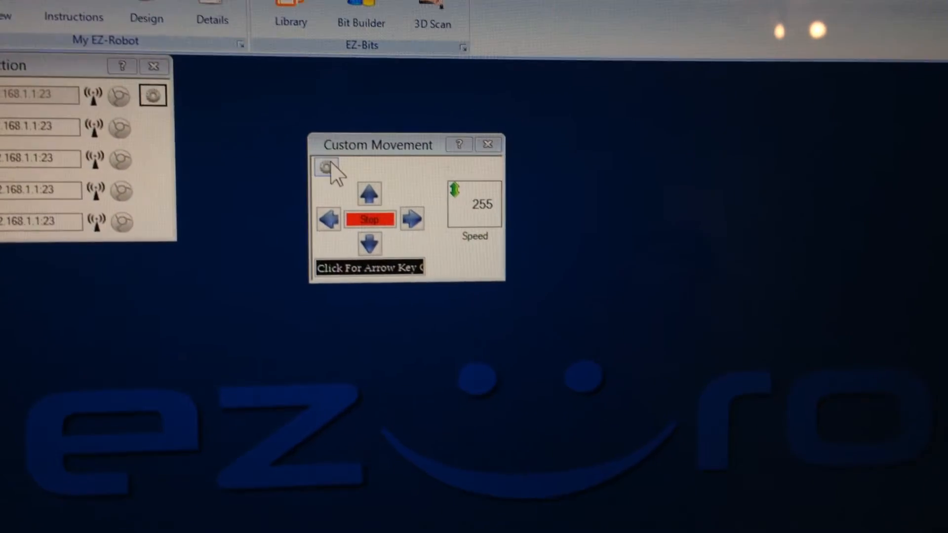
pyautogui.click(325, 167)
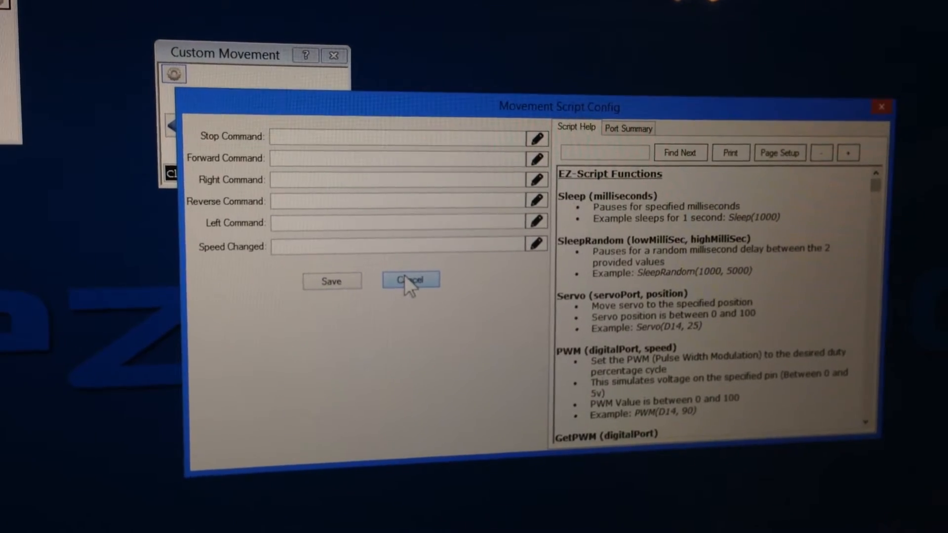
pyautogui.click(410, 280)
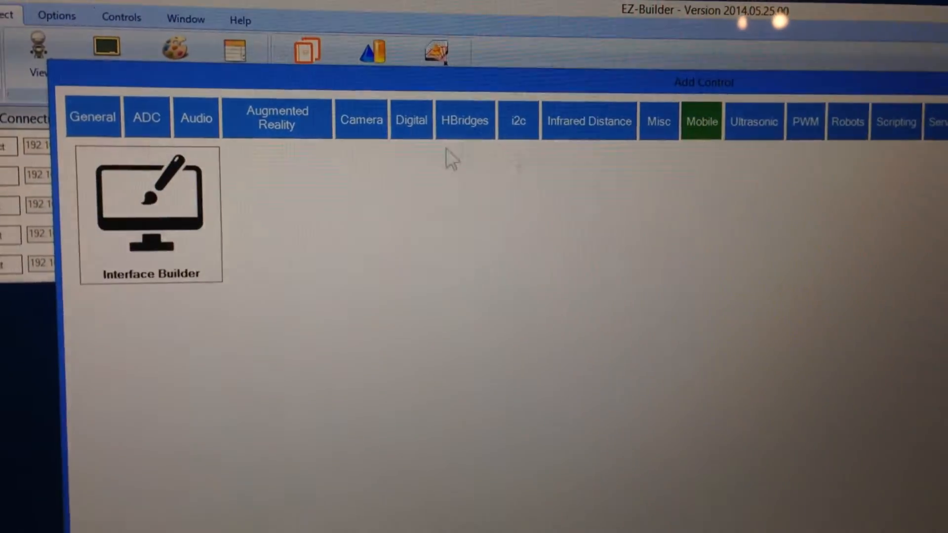
# Add an Interface Builder control and set its background template to Revolution_Sky
pyautogui.doubleClick(150, 209)
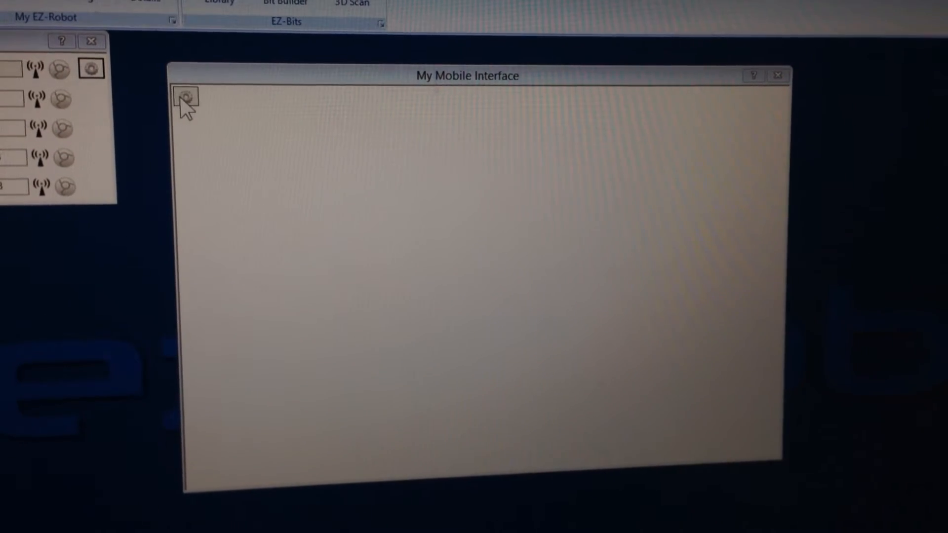
pyautogui.click(189, 95)
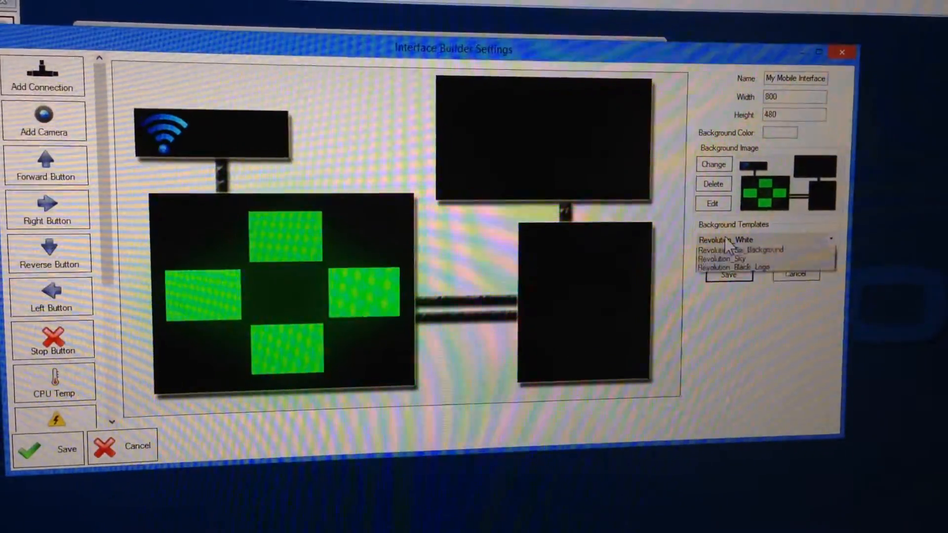
pyautogui.click(723, 258)
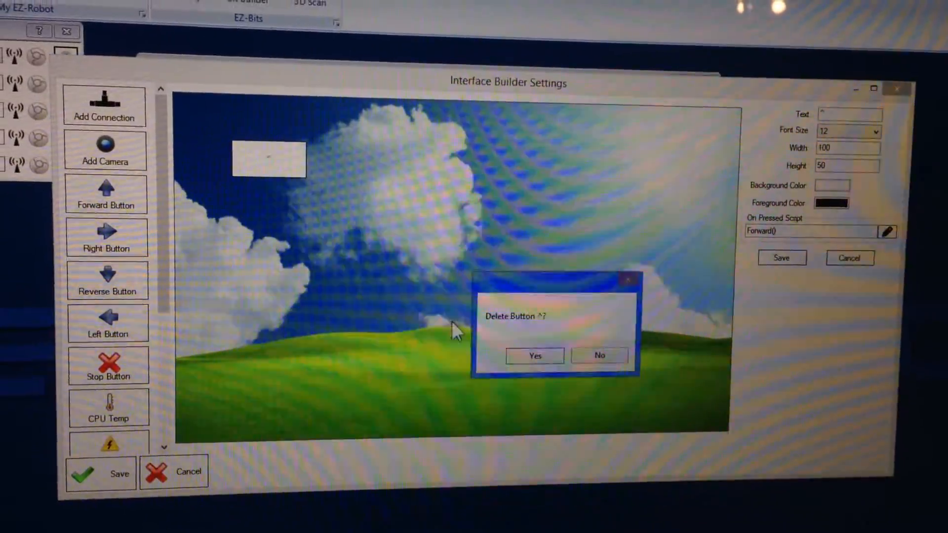
# Delete the last default button and add a turquoise button labelled left
pyautogui.click(534, 355)
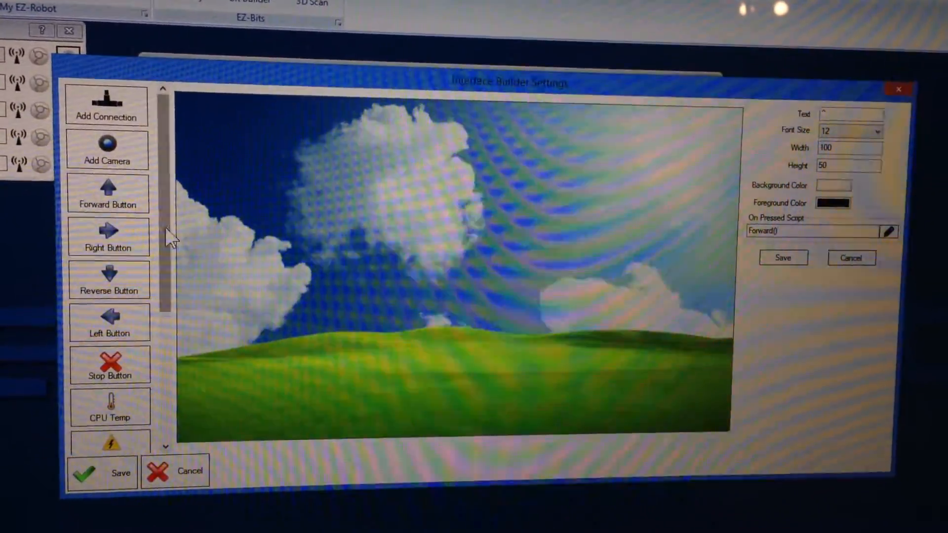
pyautogui.scroll(-3)
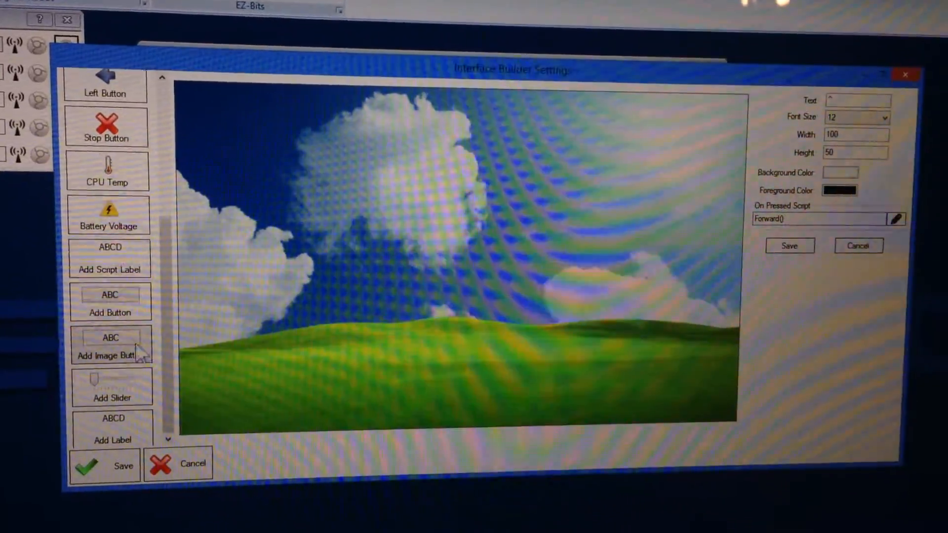
pyautogui.click(111, 305)
pyautogui.write('left')
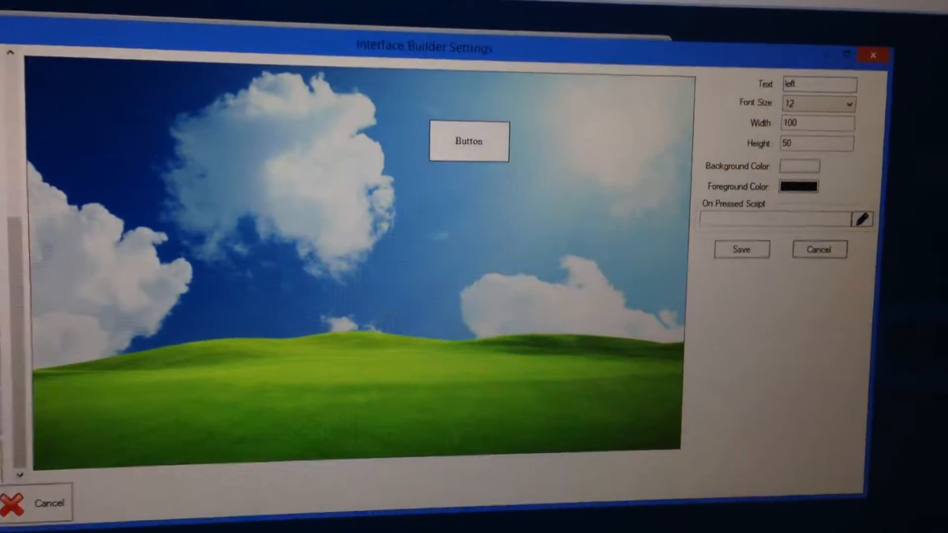
pyautogui.click(799, 166)
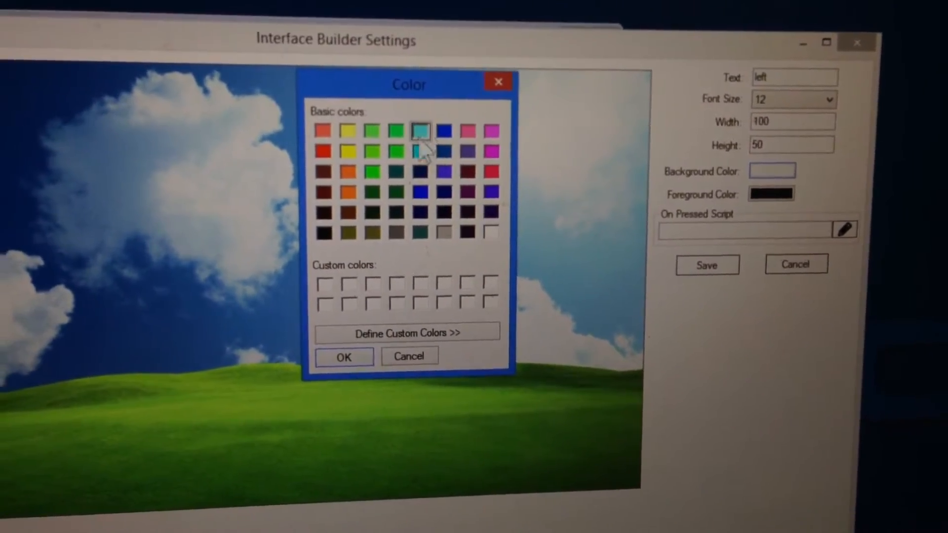
pyautogui.click(344, 357)
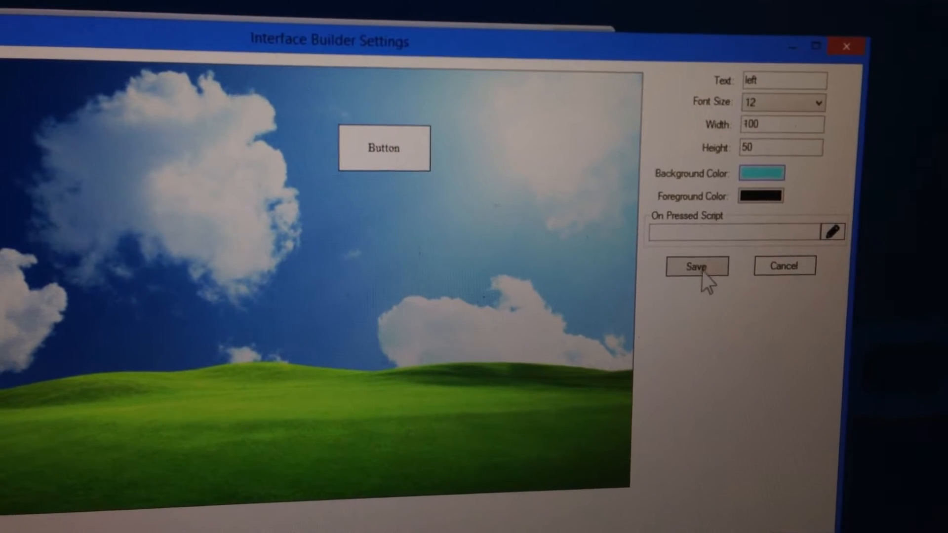
pyautogui.click(697, 267)
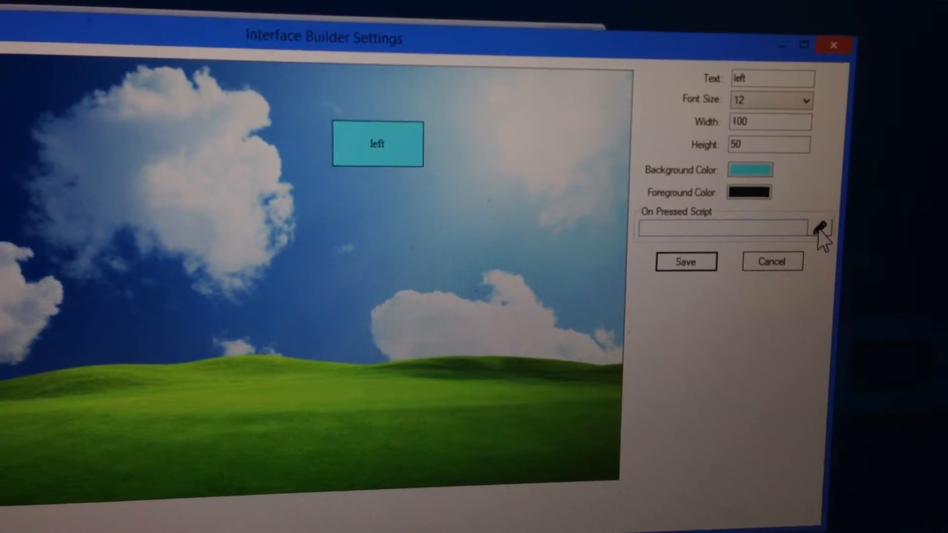
# Begin the left button's On Pressed Script with servo(d0, 10)
pyautogui.click(820, 228)
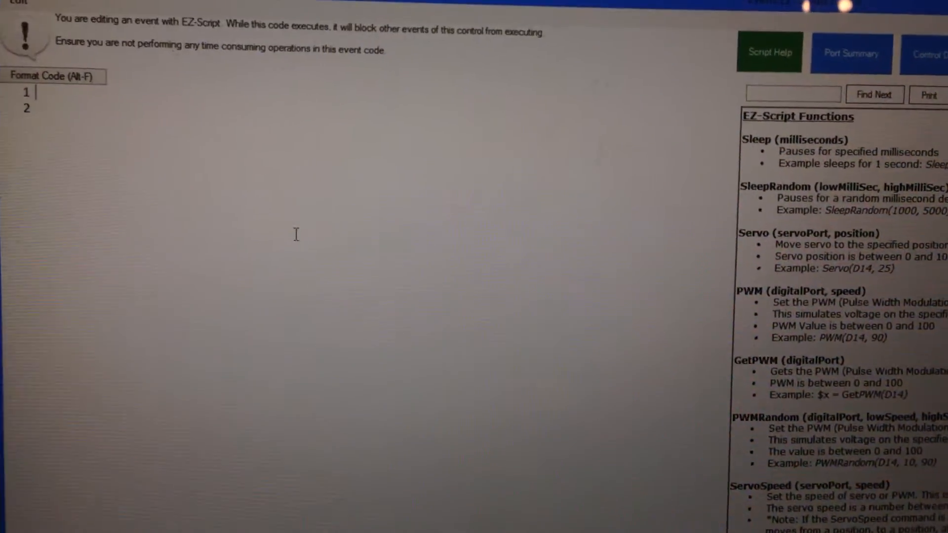
pyautogui.write('servo(d0, 10')
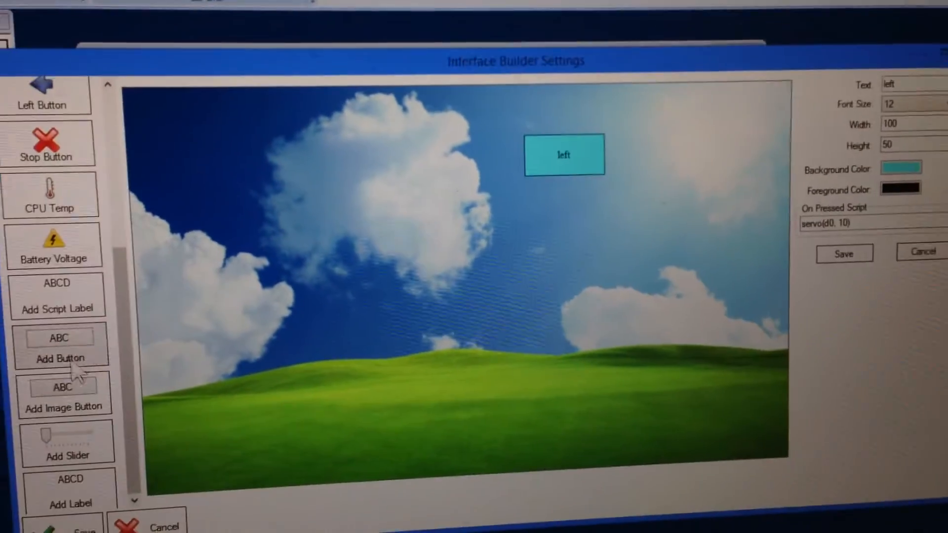
# Add a pink button labelled right whose On Pressed Script is servo(d0, 170)
pyautogui.click(60, 350)
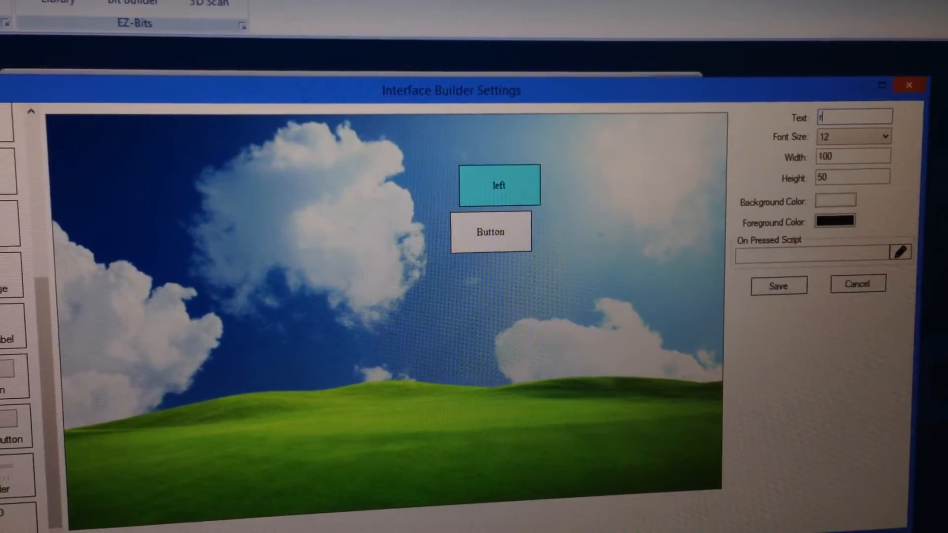
pyautogui.write('right')
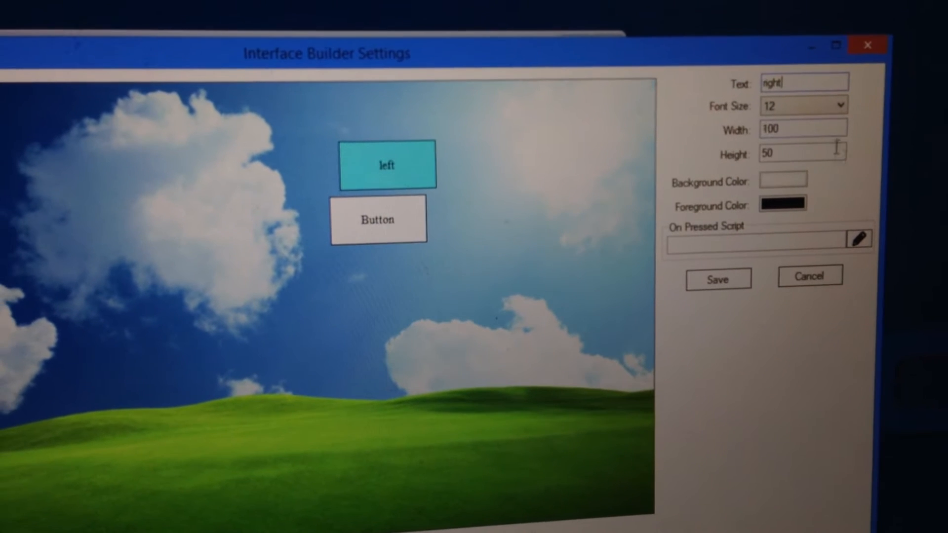
pyautogui.click(782, 180)
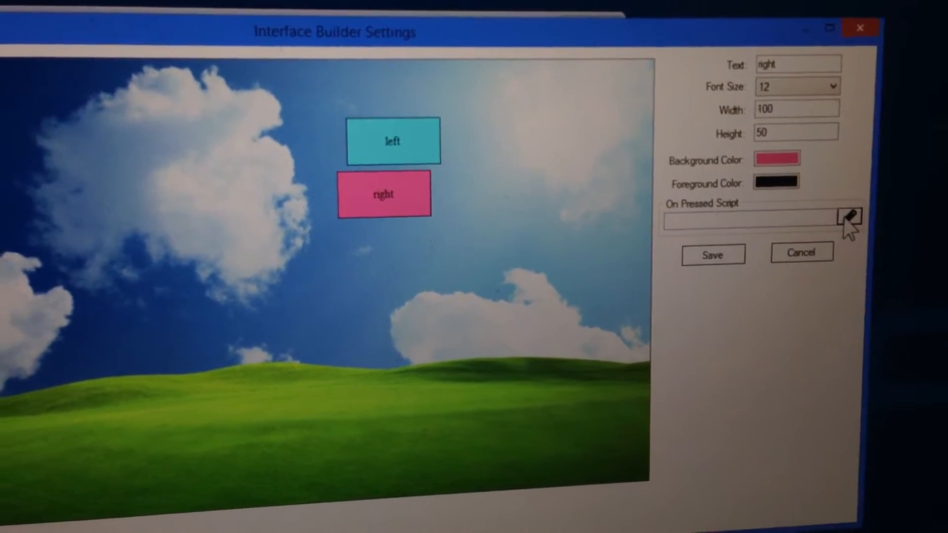
pyautogui.click(849, 216)
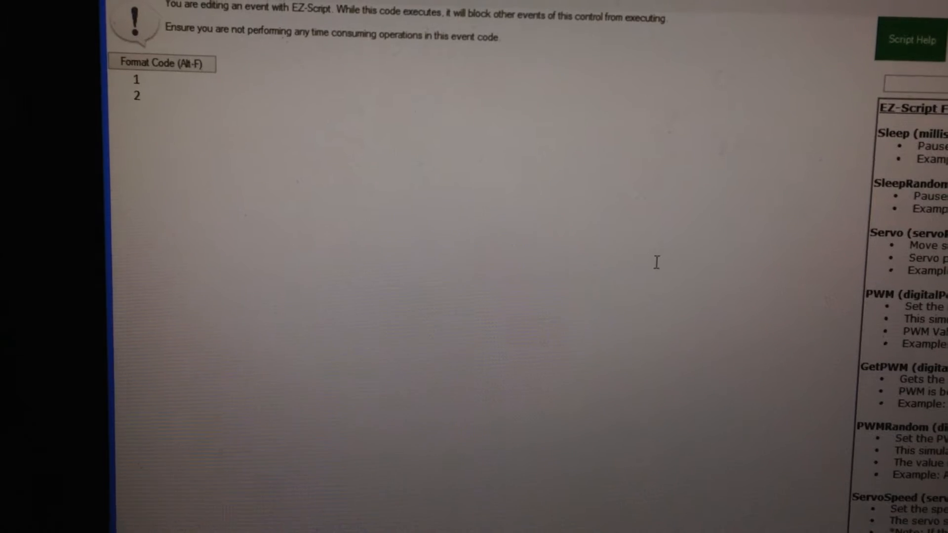
pyautogui.write('servo(')
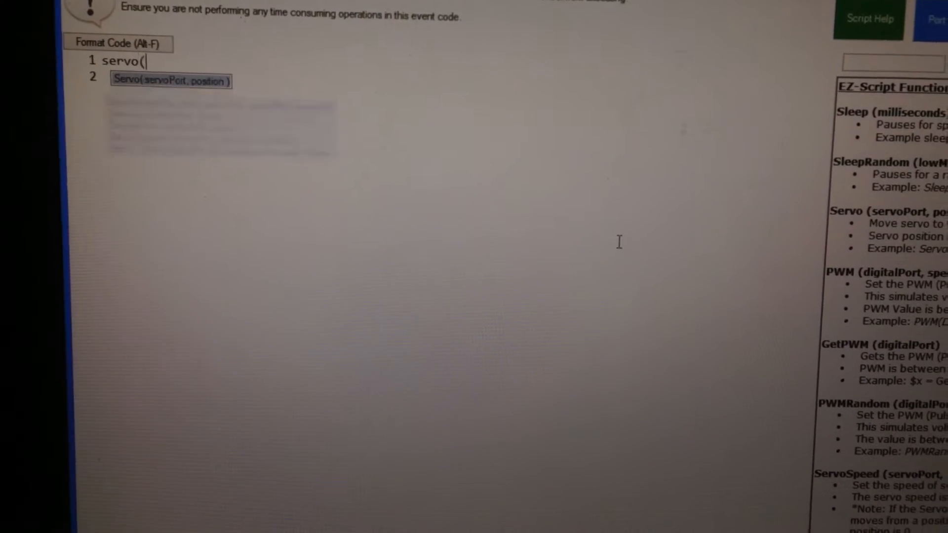
pyautogui.write('d0, 1')
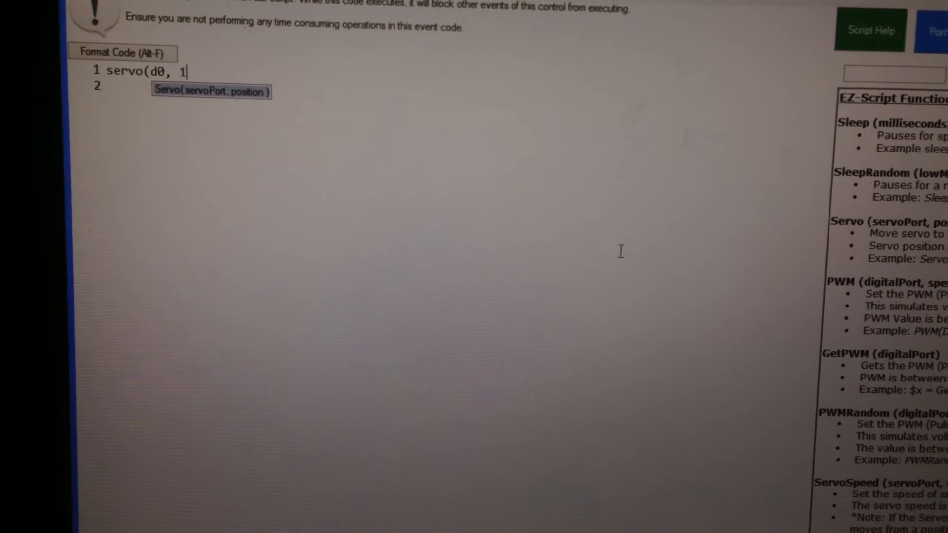
pyautogui.write('70)')
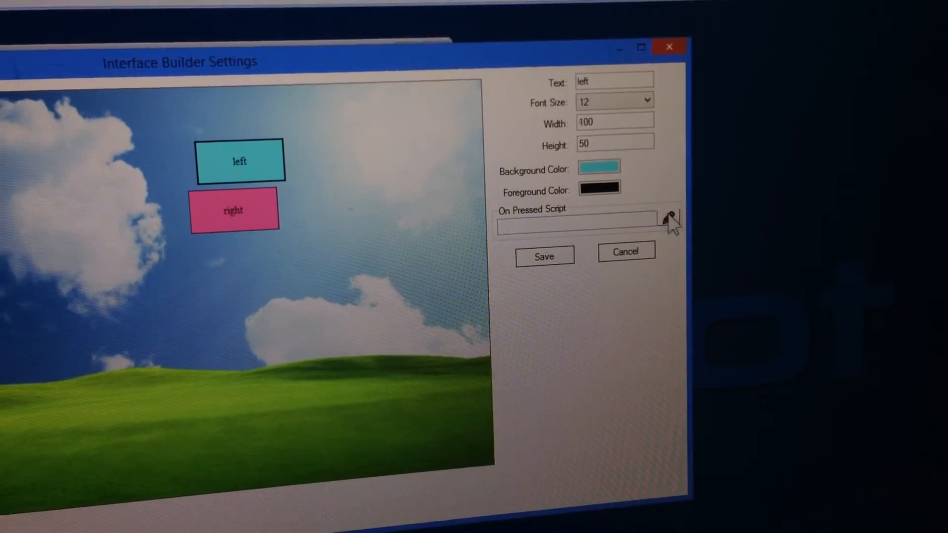
# Finish the left button's On Pressed Script as servo(d0, 10) and save it
pyautogui.click(670, 218)
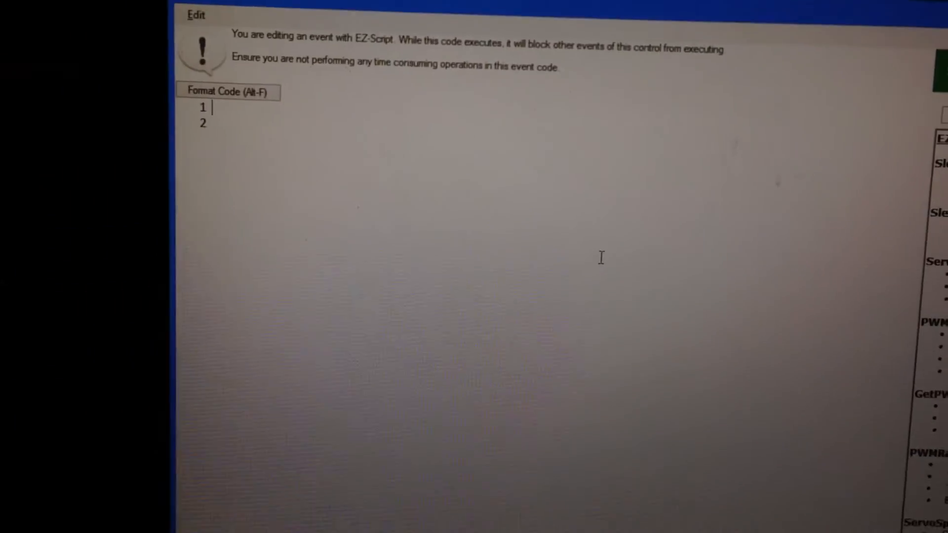
pyautogui.write('servo(d0, 1')
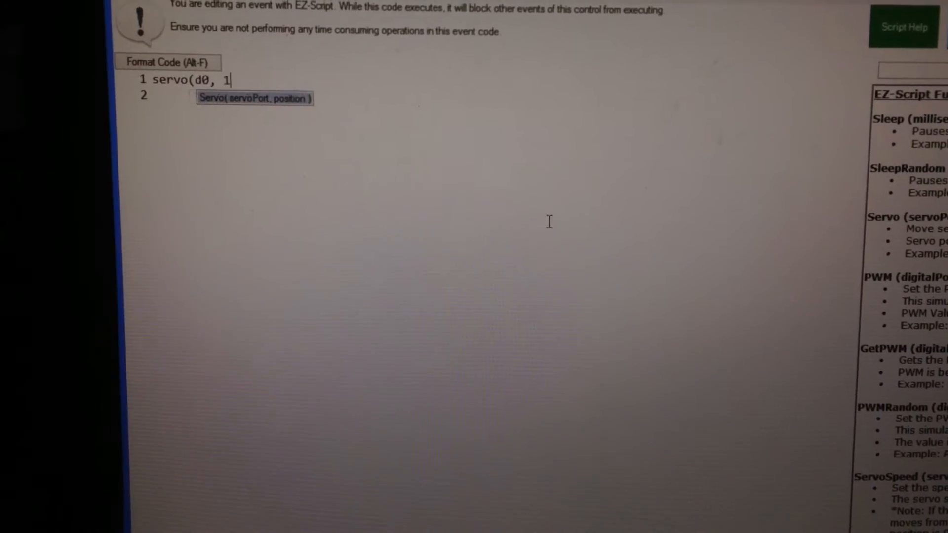
pyautogui.write('0)')
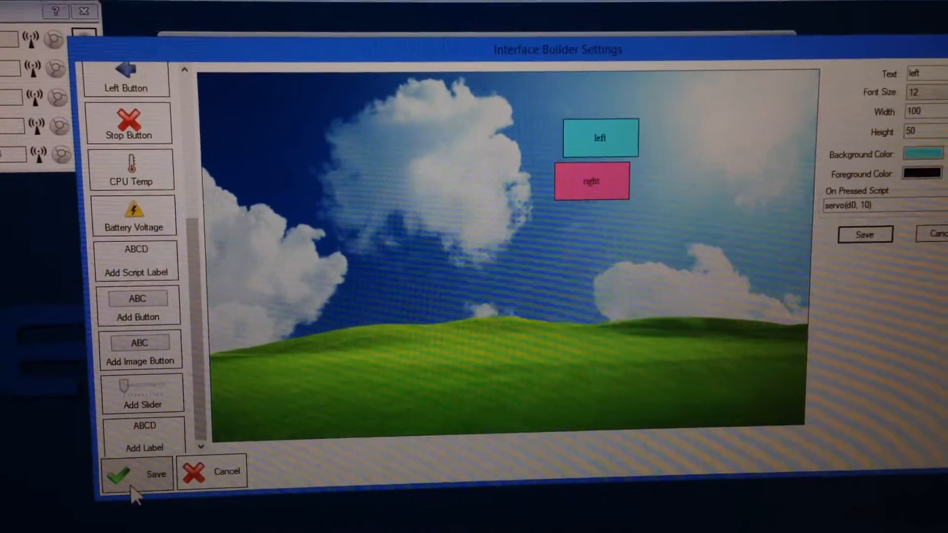
pyautogui.click(151, 471)
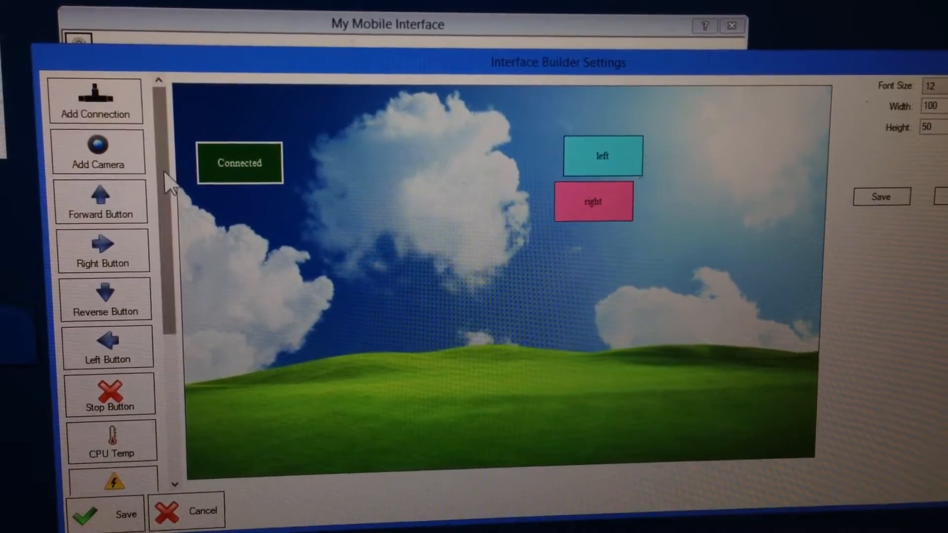
# Scroll the Interface Builder settings toward the connection and slider controls
pyautogui.scroll(-3)
pyautogui.write('2')
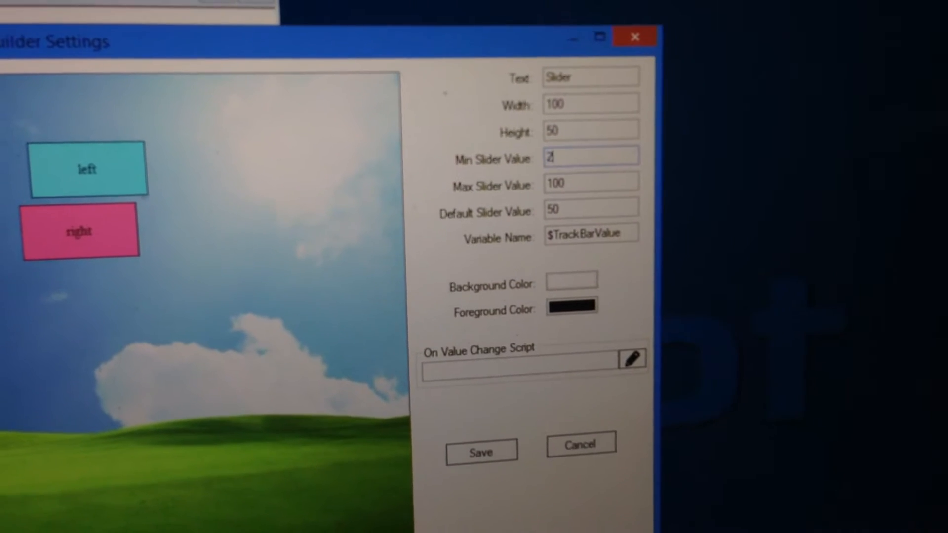
# Set the slider range to 20–160 and its On Value Change Script to servo(d0, $TrackBarValue)
pyautogui.write('0')
pyautogui.click(591, 184)
pyautogui.write('1')
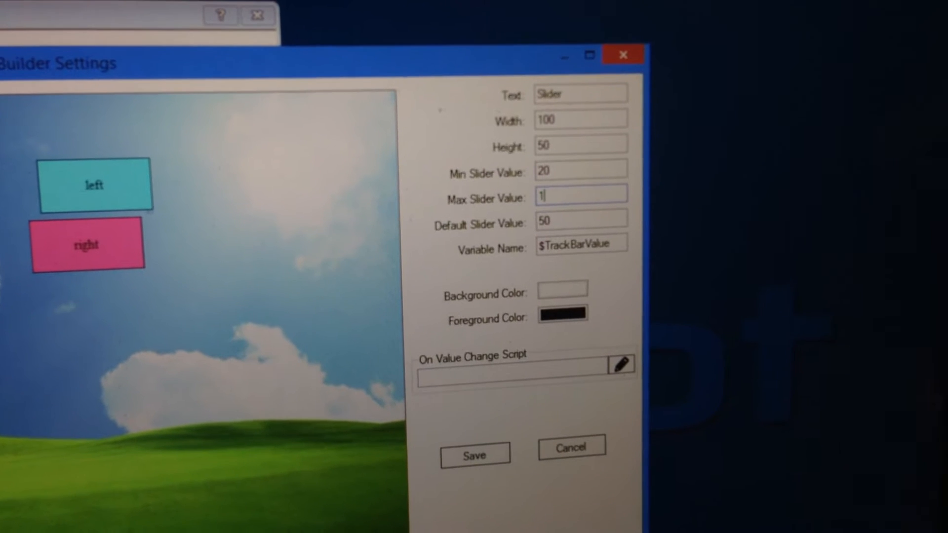
pyautogui.write('60')
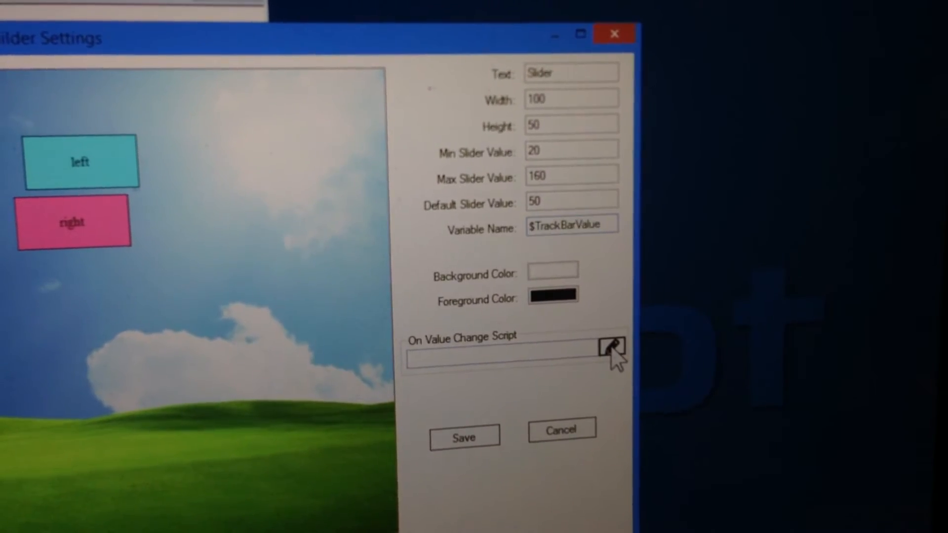
pyautogui.click(612, 348)
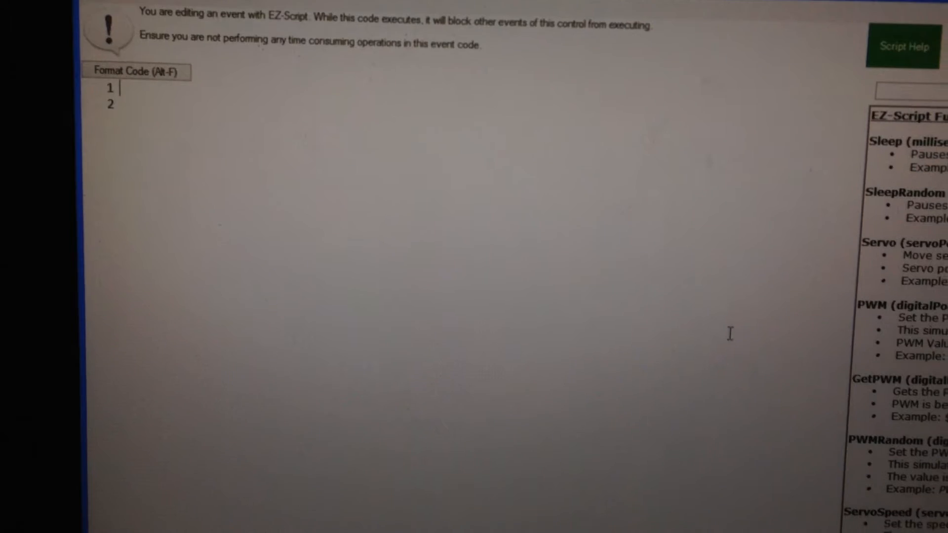
pyautogui.write('servo(d0,')
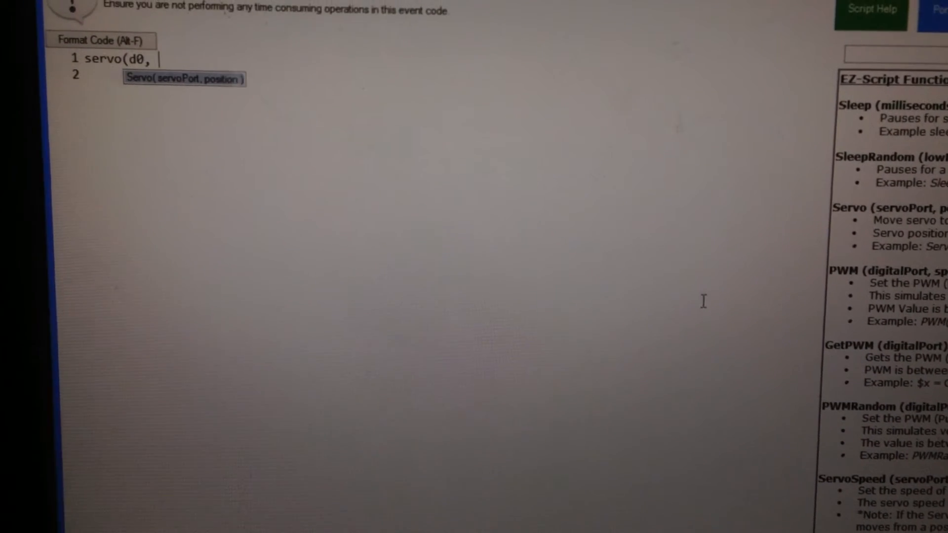
pyautogui.write('$TrackBarValue')
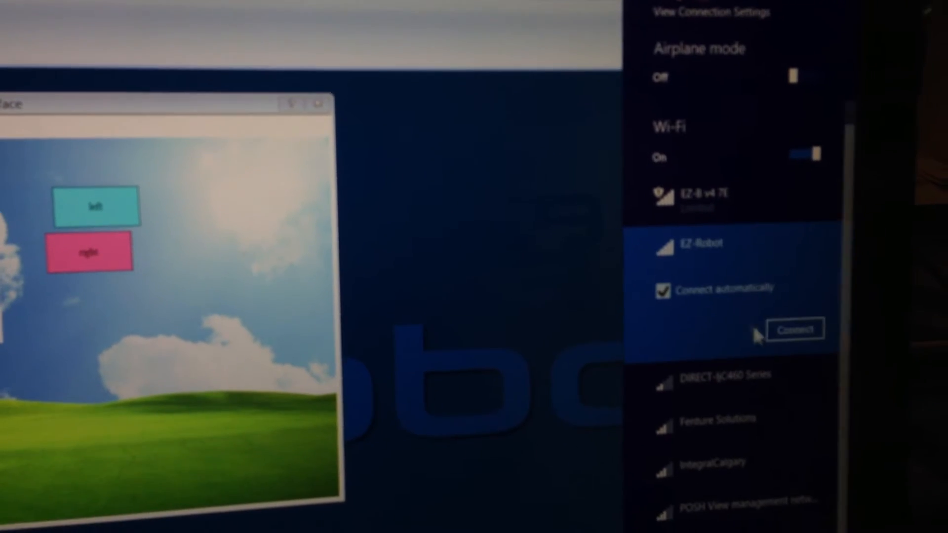
# Connect to the EZ-Robot Wi-Fi network and bring up EZ-Builder's File options
pyautogui.click(795, 329)
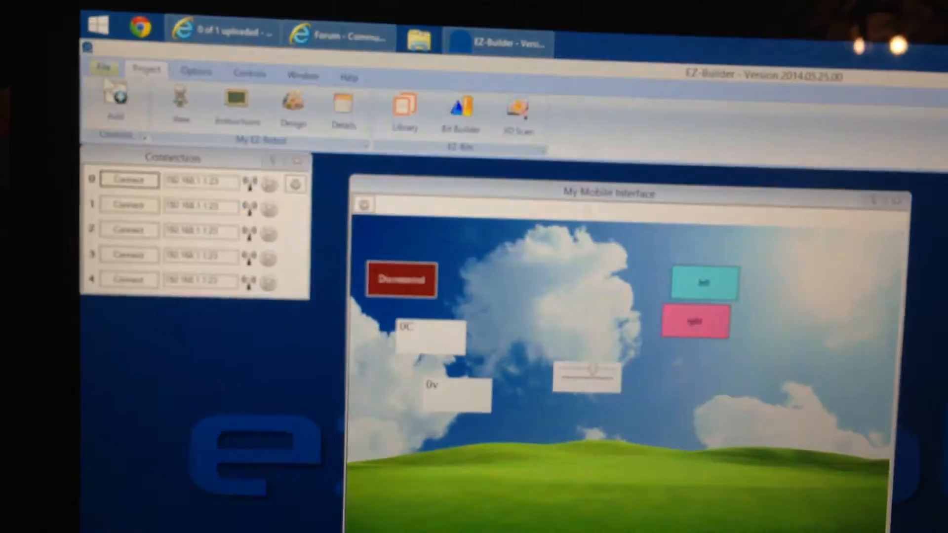
pyautogui.click(122, 77)
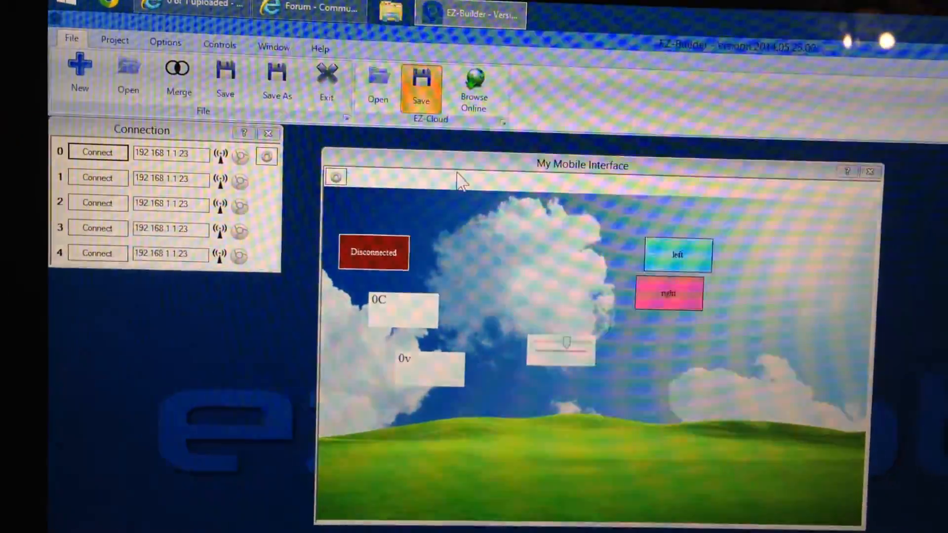
# Save the project to EZ-Cloud as 'our awesome' with EZ-B Type v4
pyautogui.click(421, 78)
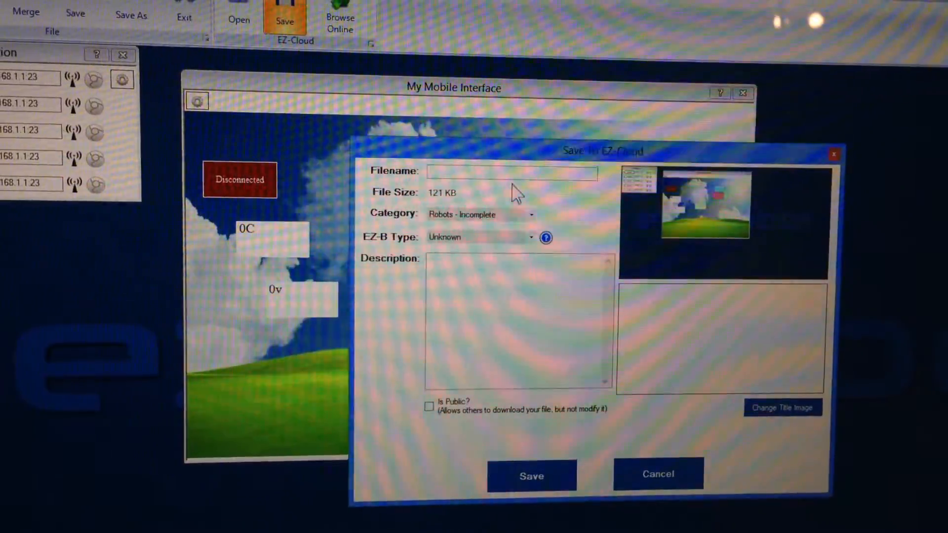
pyautogui.write('our')
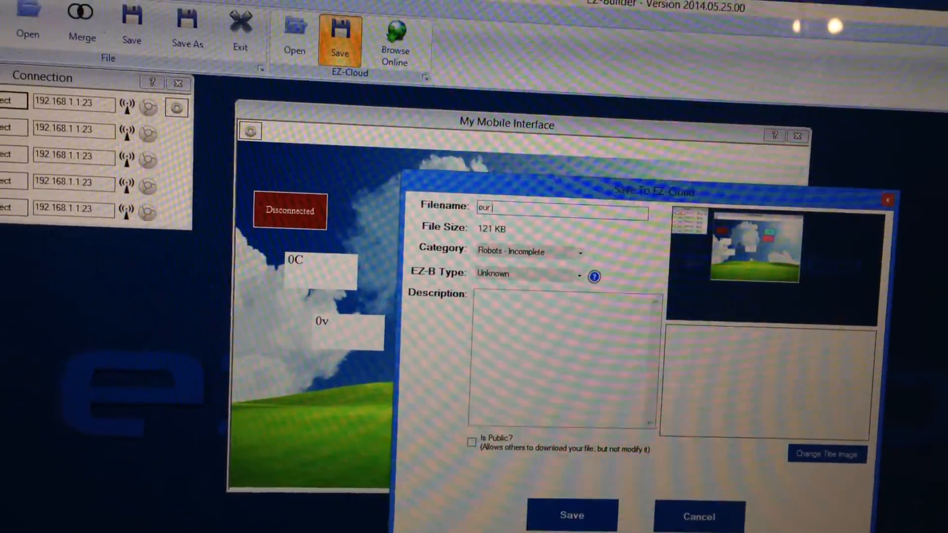
pyautogui.write('awesome')
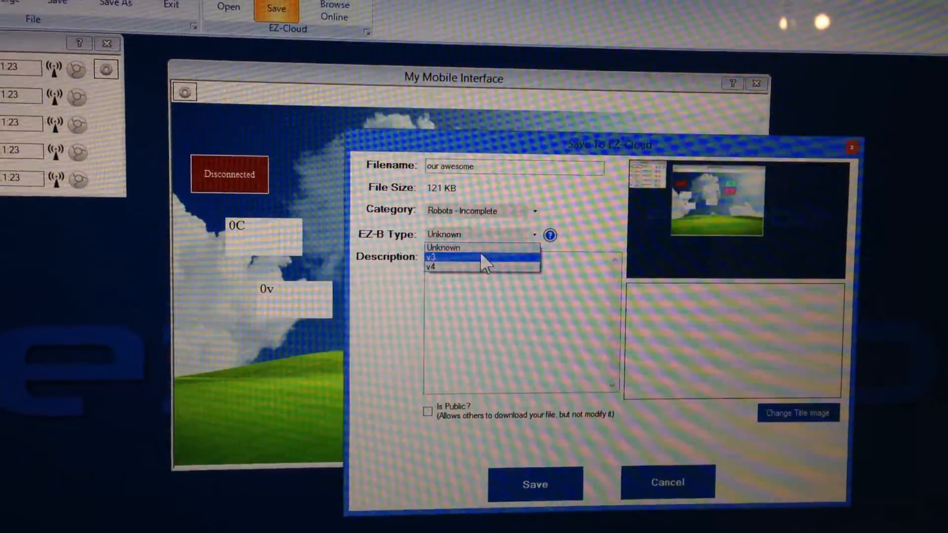
pyautogui.click(431, 266)
pyautogui.write('uyf uyf uyf utfd ytd ytd ytd yt dy')
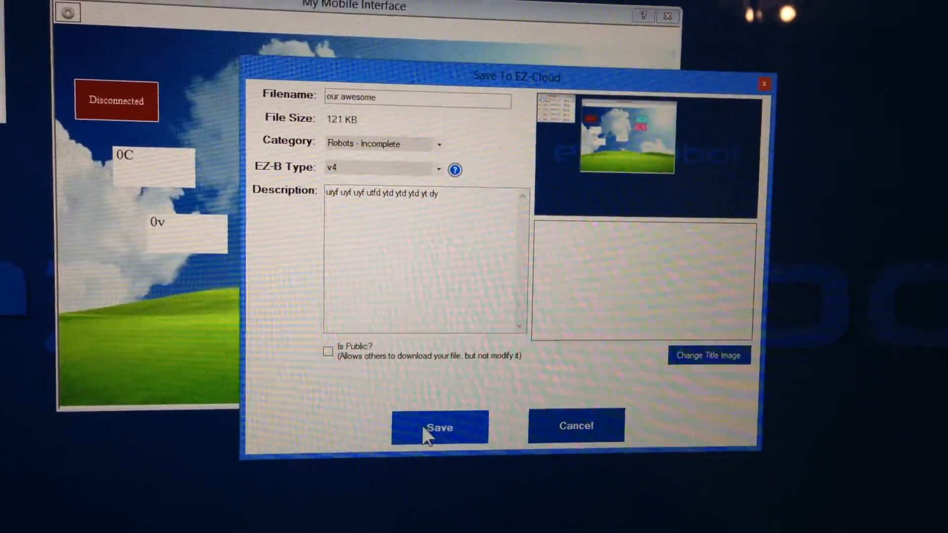
pyautogui.click(439, 428)
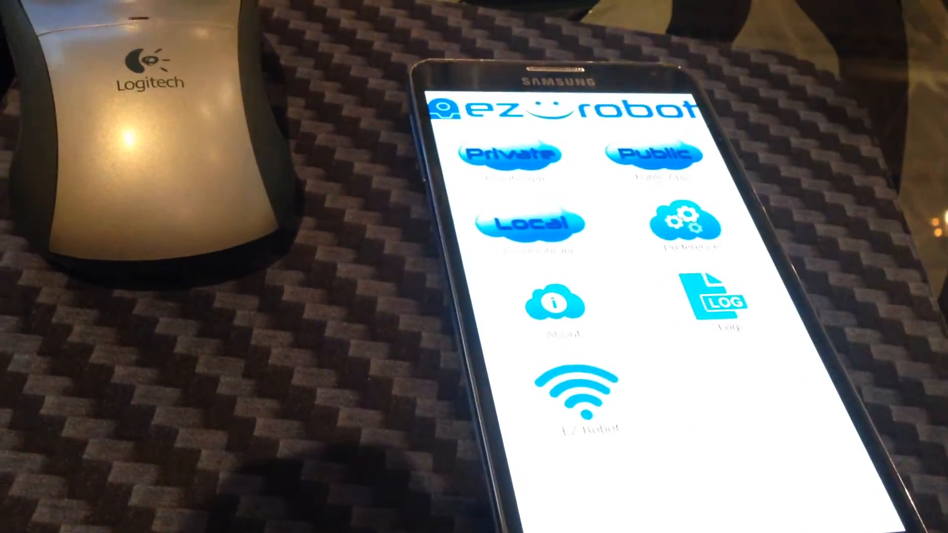
# Show the Private cloud project list with 'our awesome' in the EZ-Robot app
pyautogui.click(510, 154)
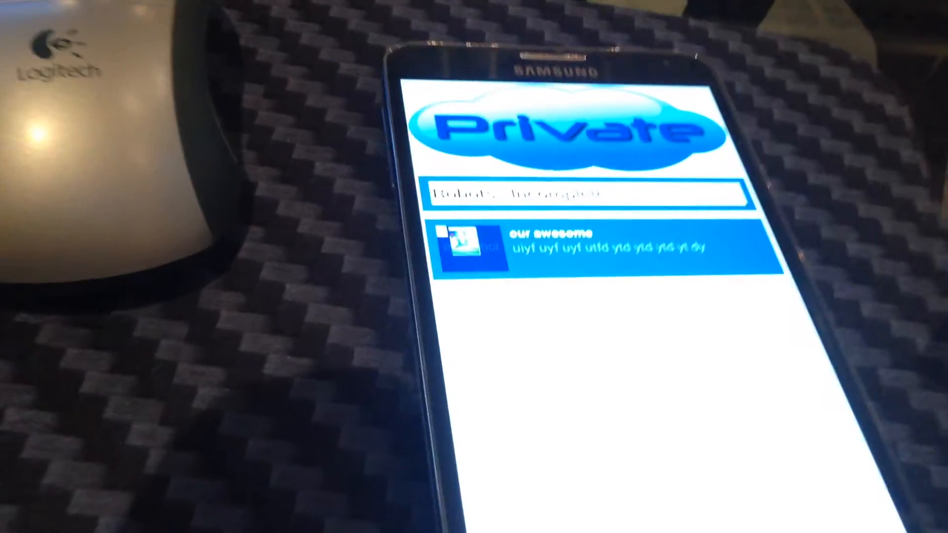